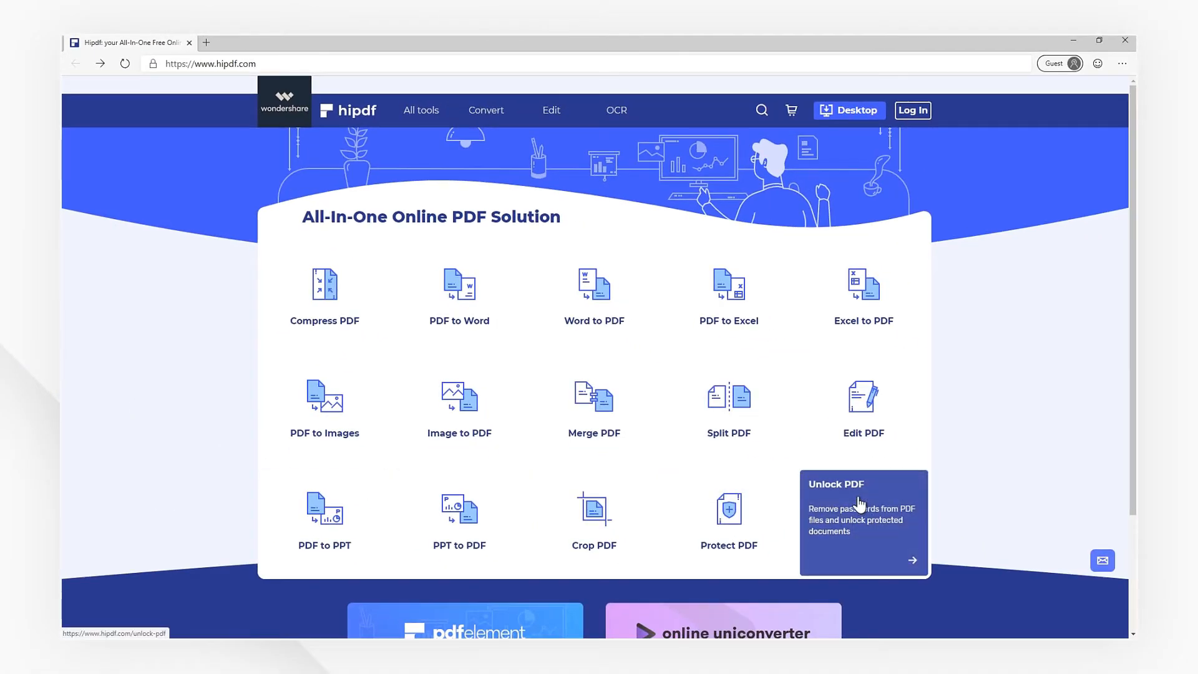
mouse_move(420, 110)
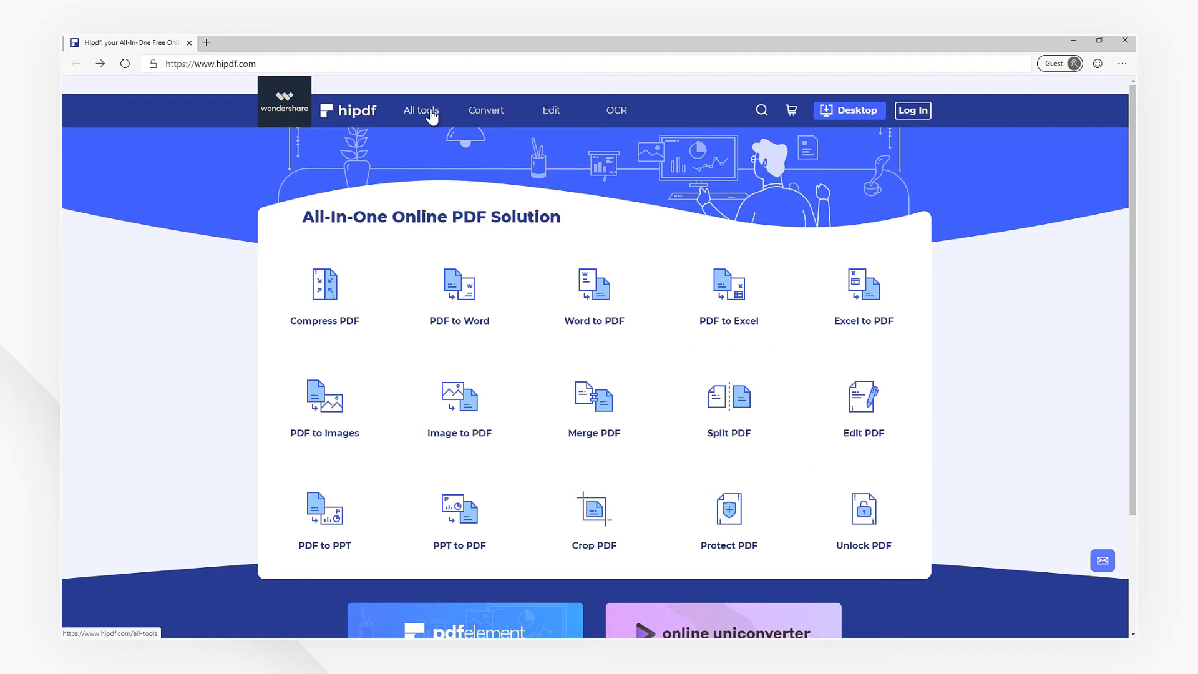
Step: Open HiPDF's All tools catalogue and scroll down to the PDF tools section
left_click(420, 110)
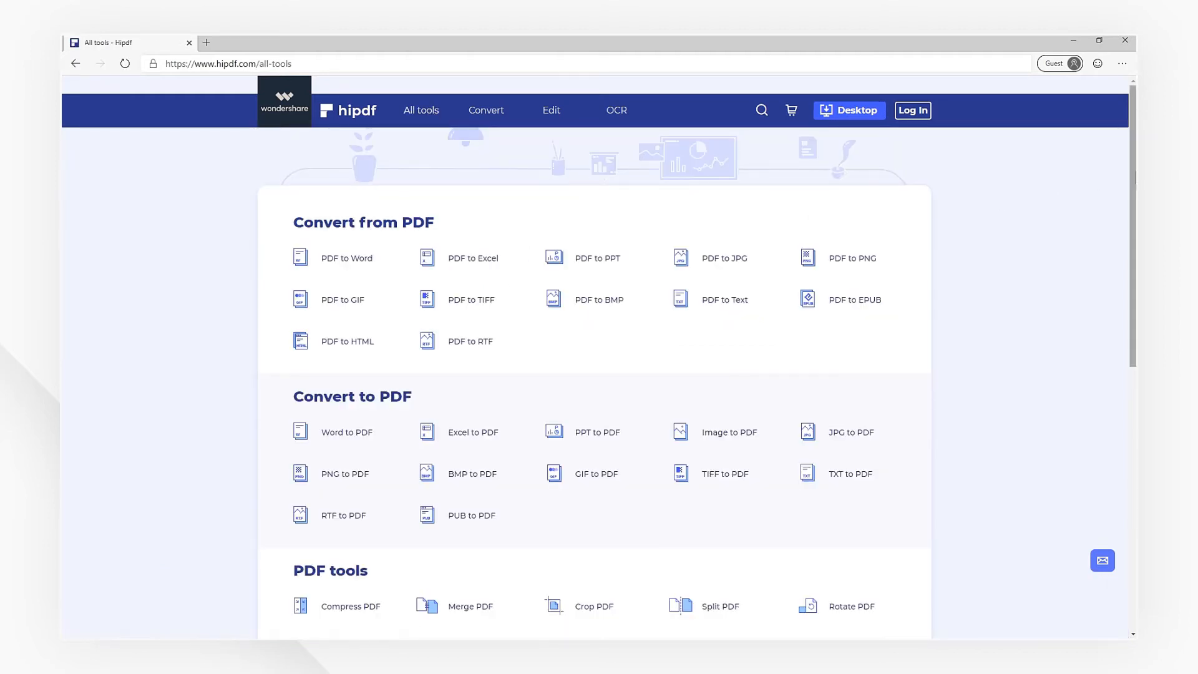
scroll("down", 3)
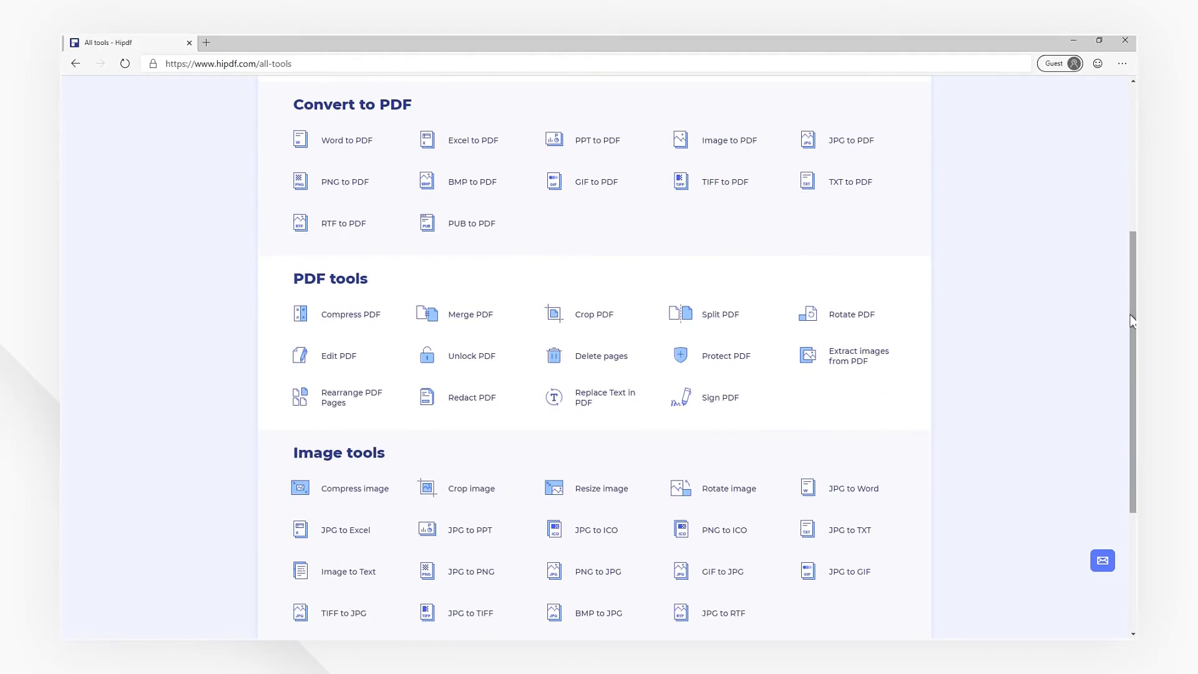
mouse_move(469, 356)
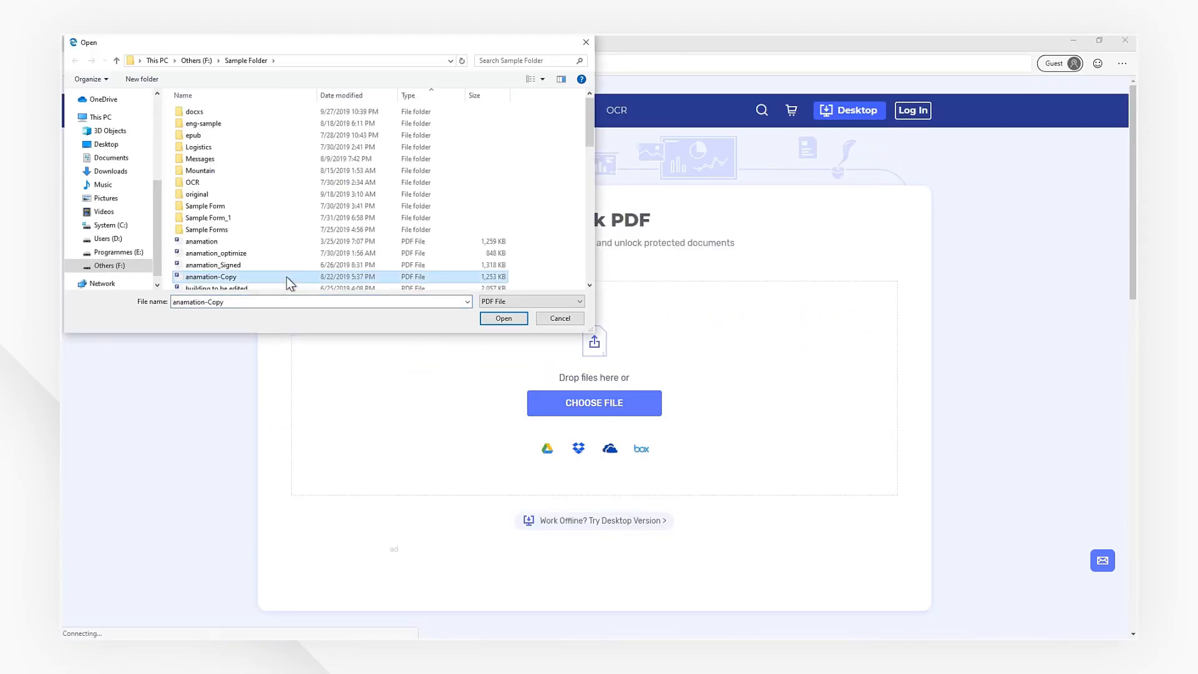
Step: Upload anamation-Copy.pdf to Unlock PDF, unlock it with its password, and download the result
left_click(503, 318)
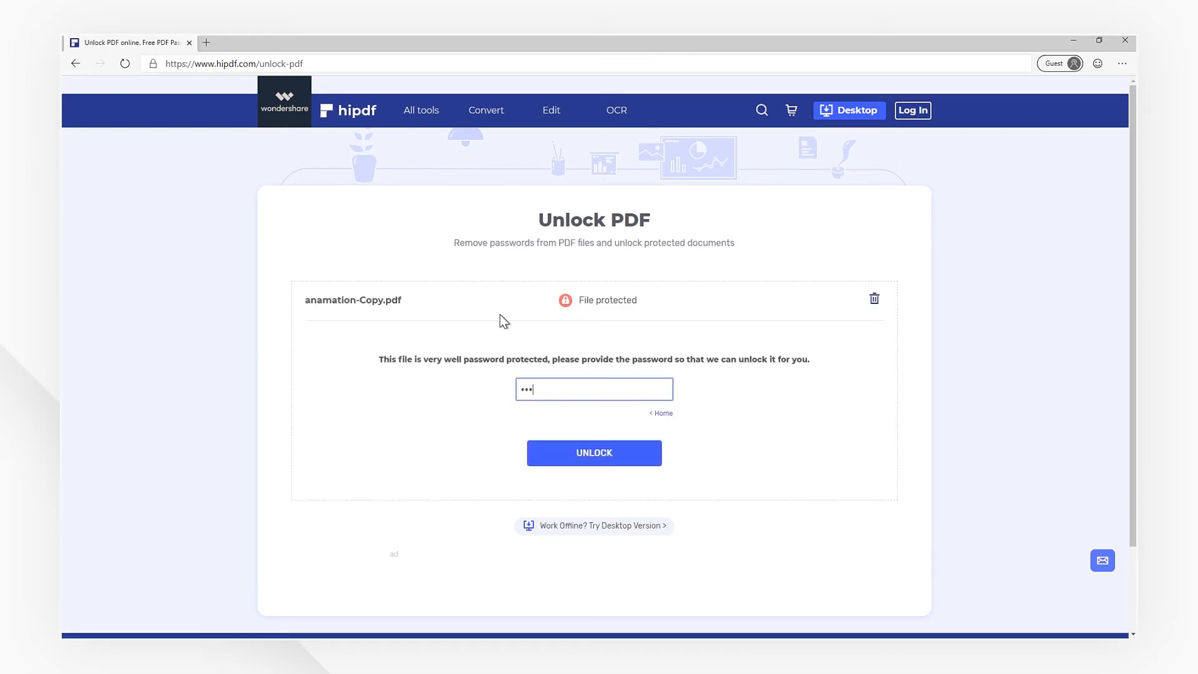
left_click(593, 453)
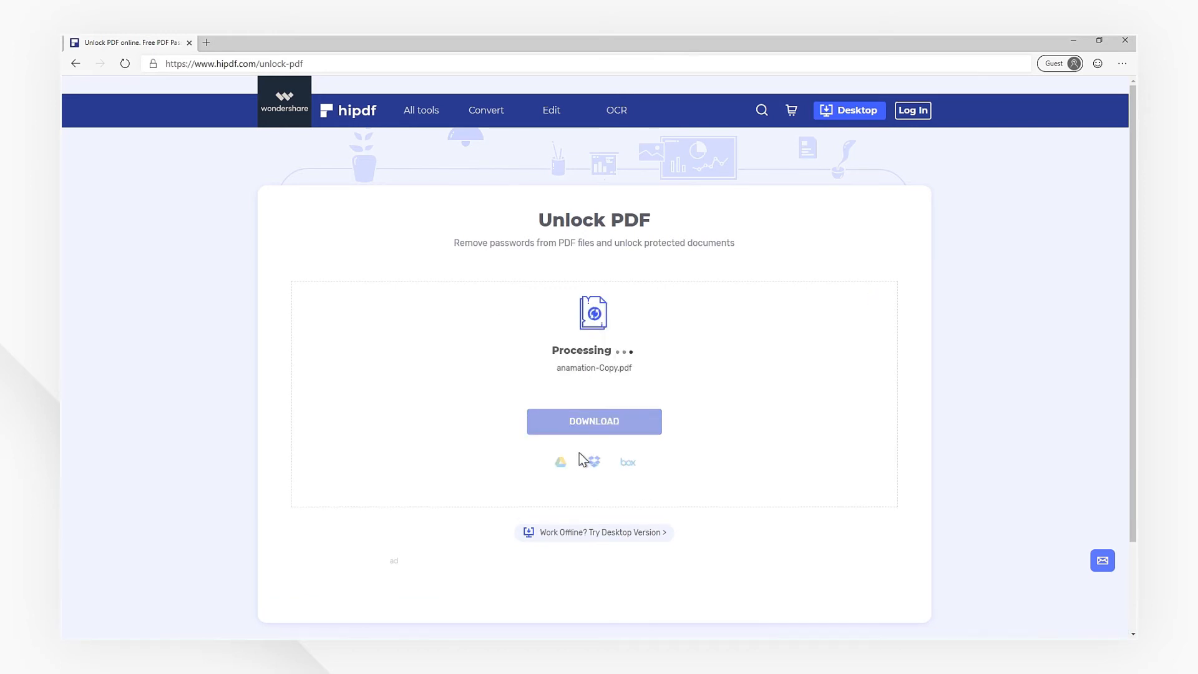
left_click(593, 421)
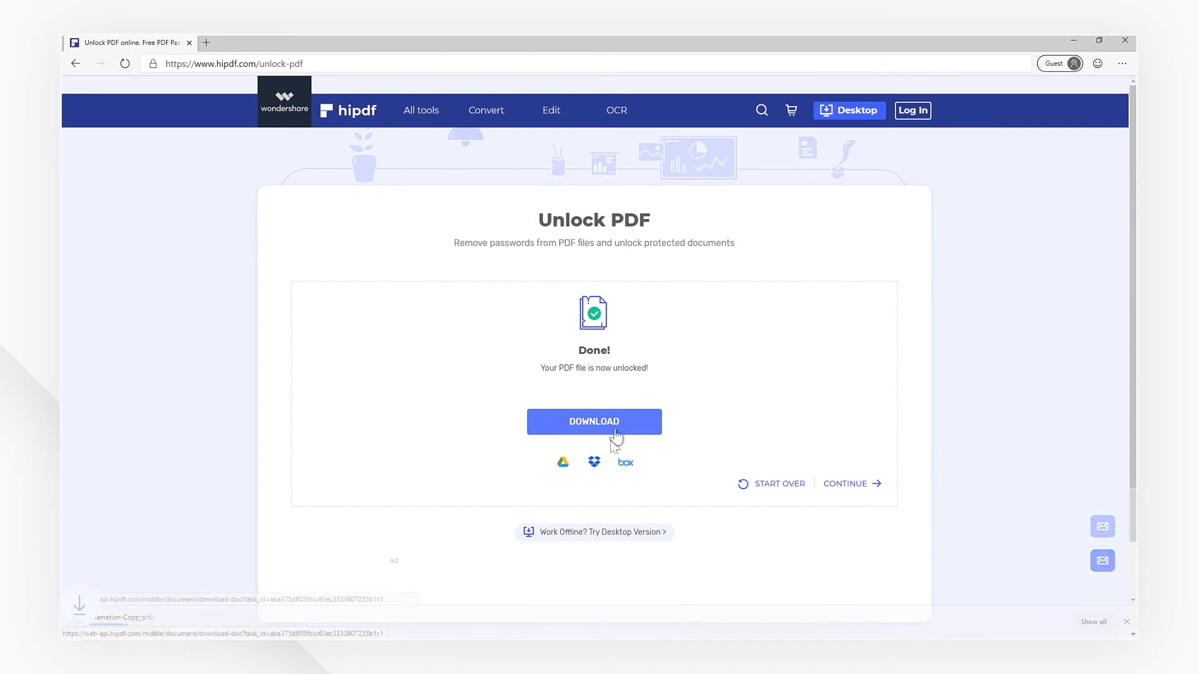
Step: Show the Continue menu of follow-on tools like split, protect, edit and sign
left_click(845, 483)
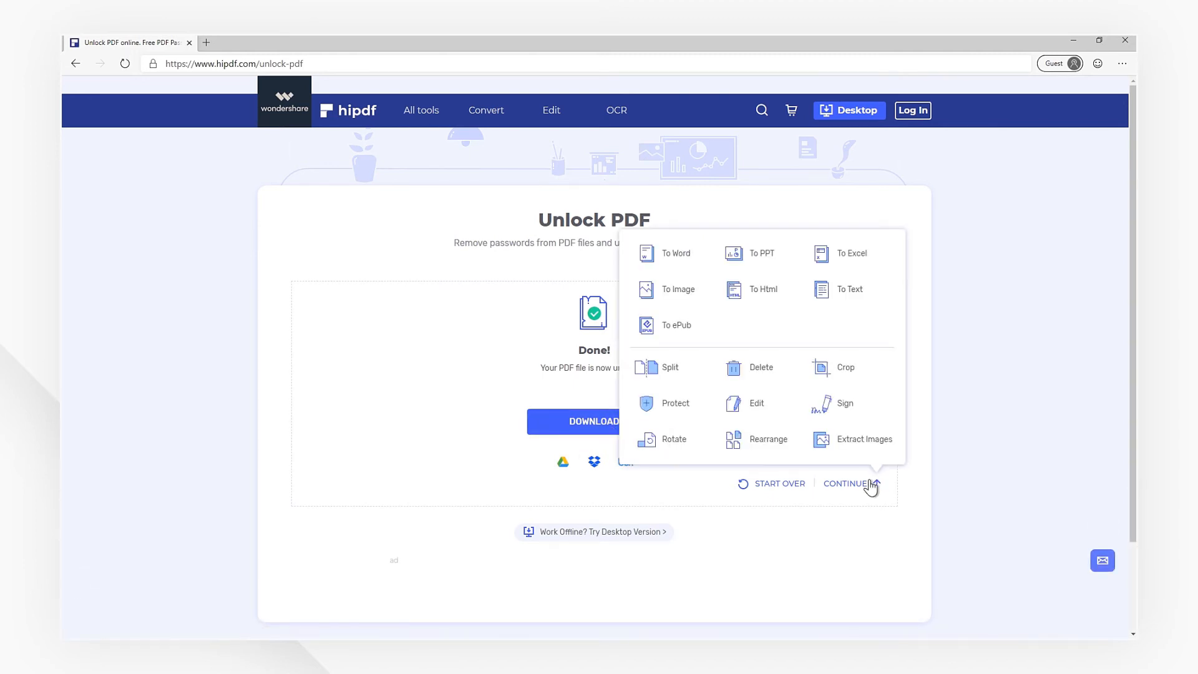
mouse_move(845, 367)
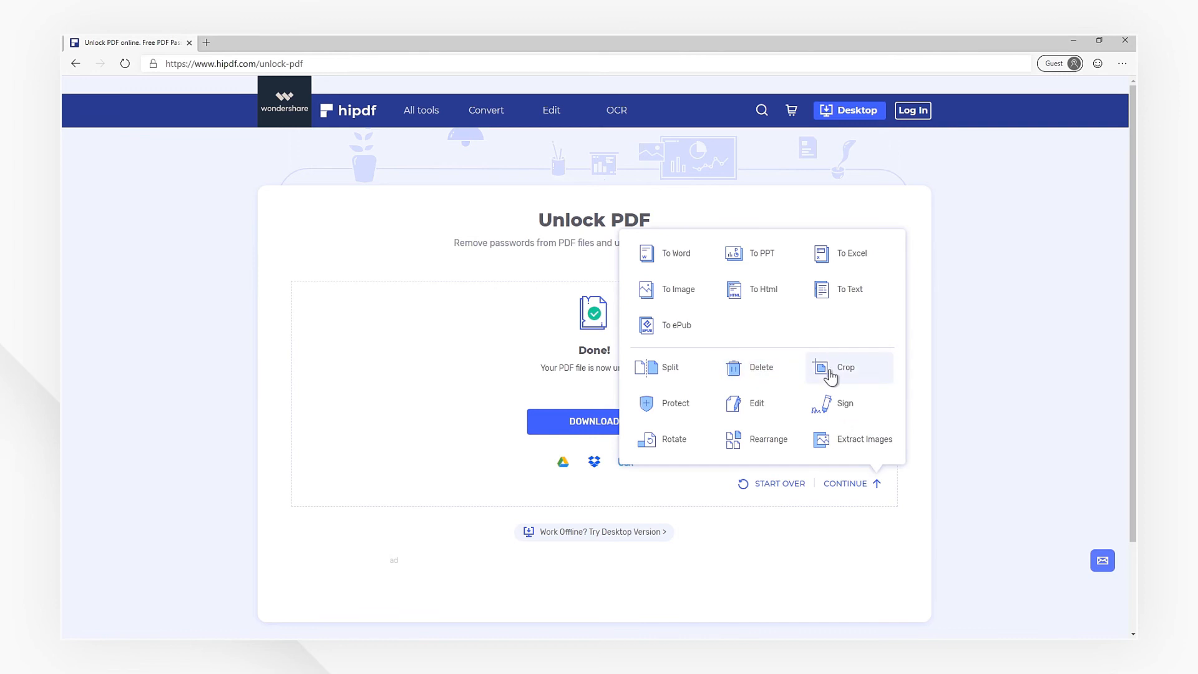
mouse_move(669, 443)
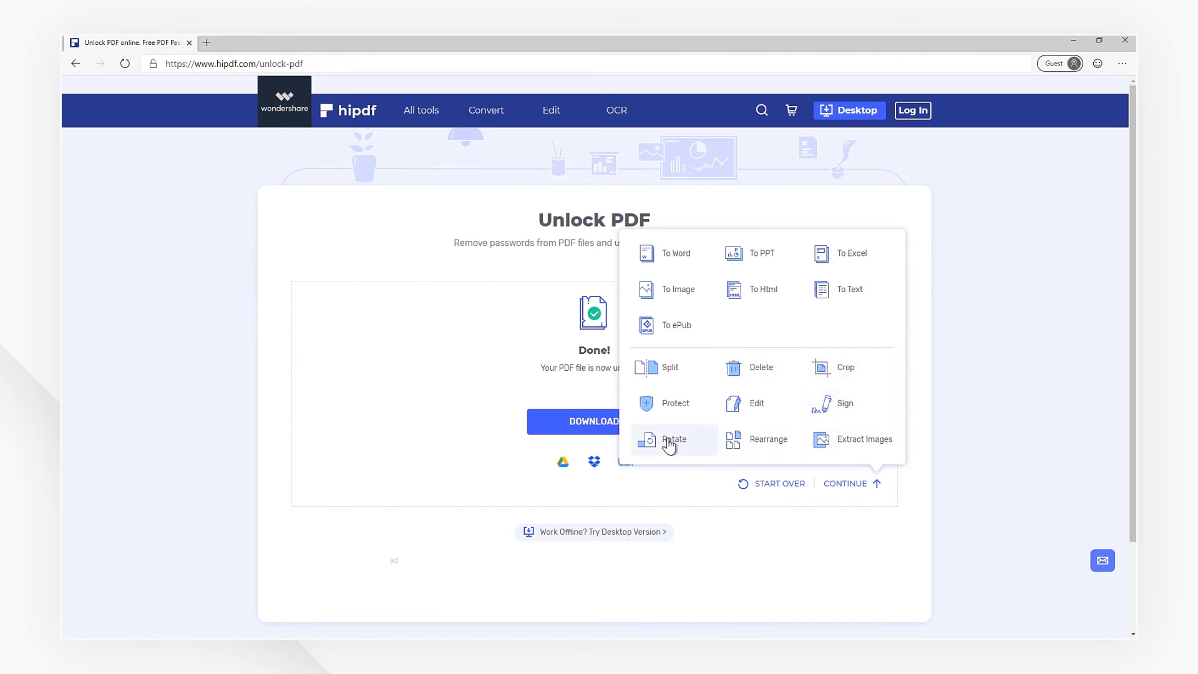
mouse_move(738, 412)
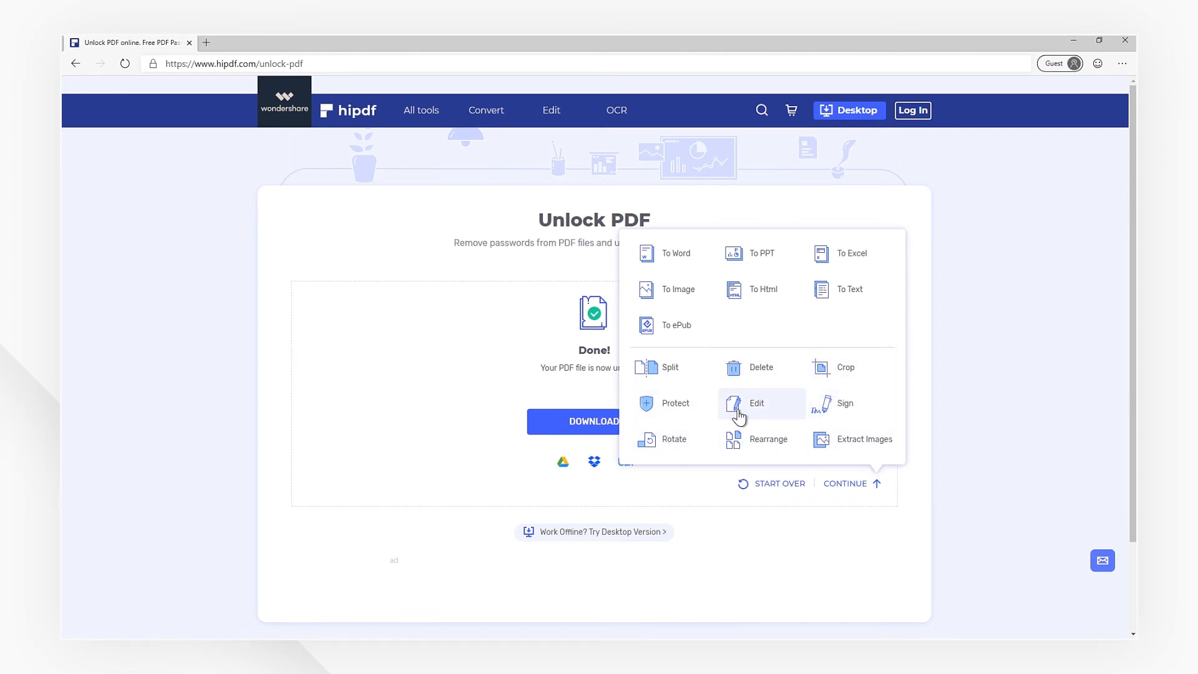
mouse_move(675, 252)
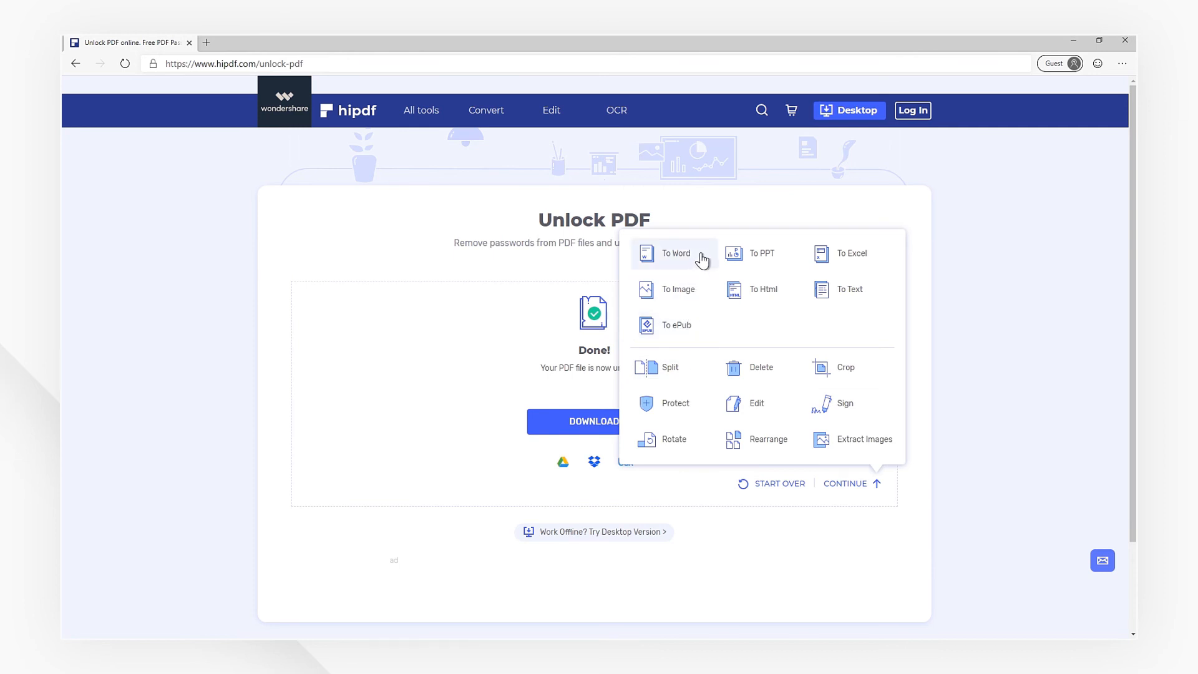
mouse_move(771, 310)
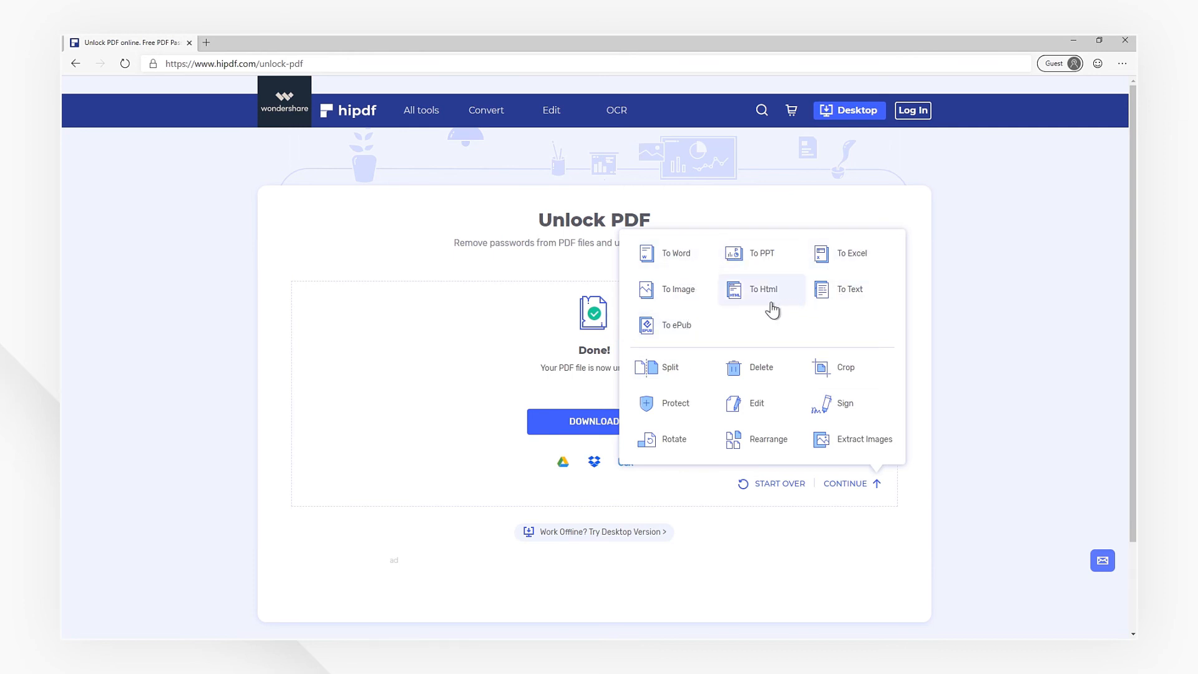
mouse_move(793, 336)
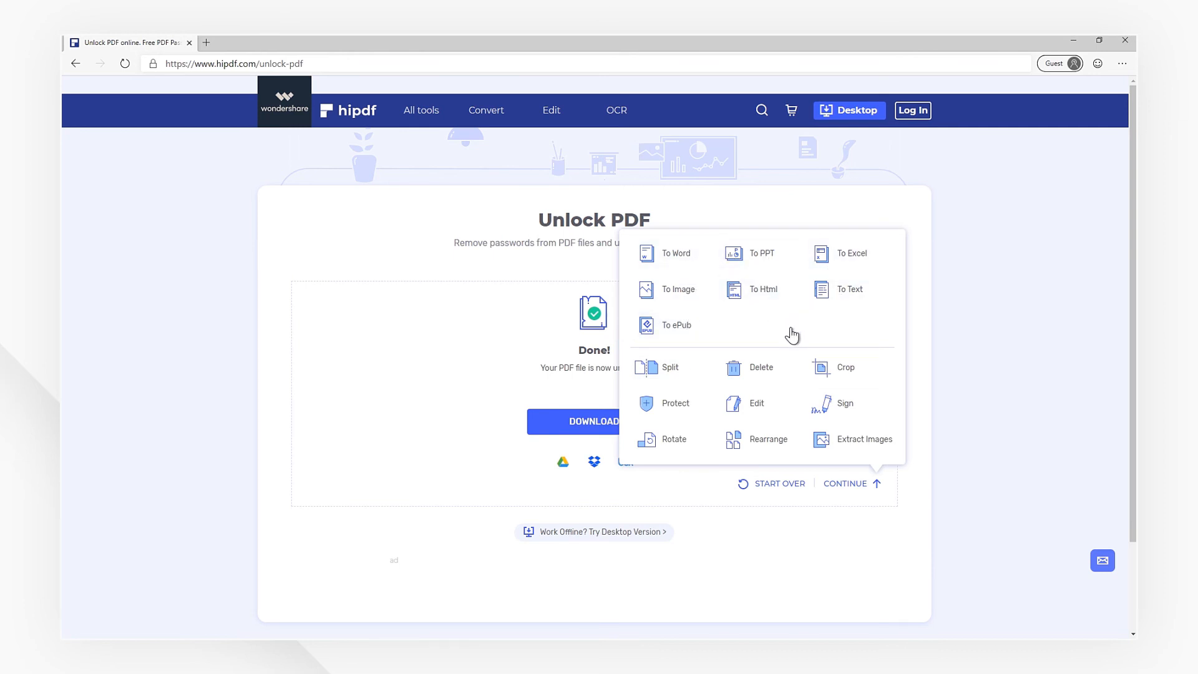